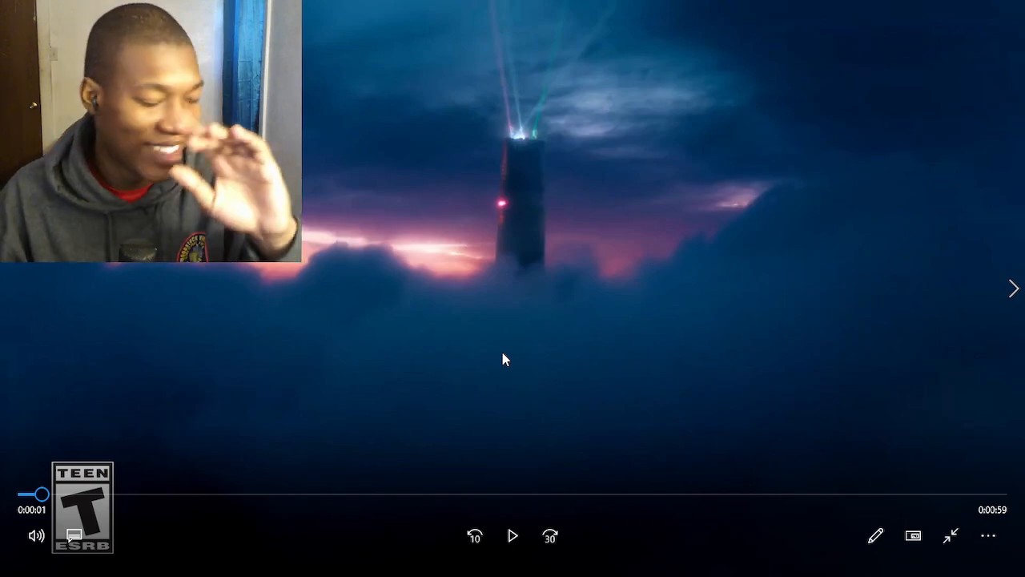
# Resume the Fortnite x Shaq trailer and let it play to the closing title card.
pyautogui.click(513, 535)
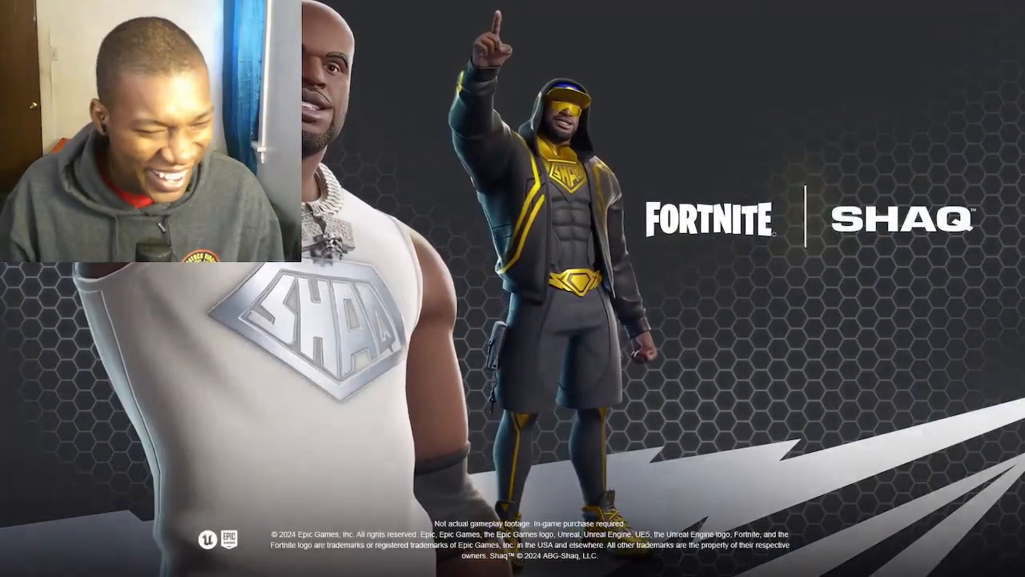
pyautogui.moveTo(724, 369)
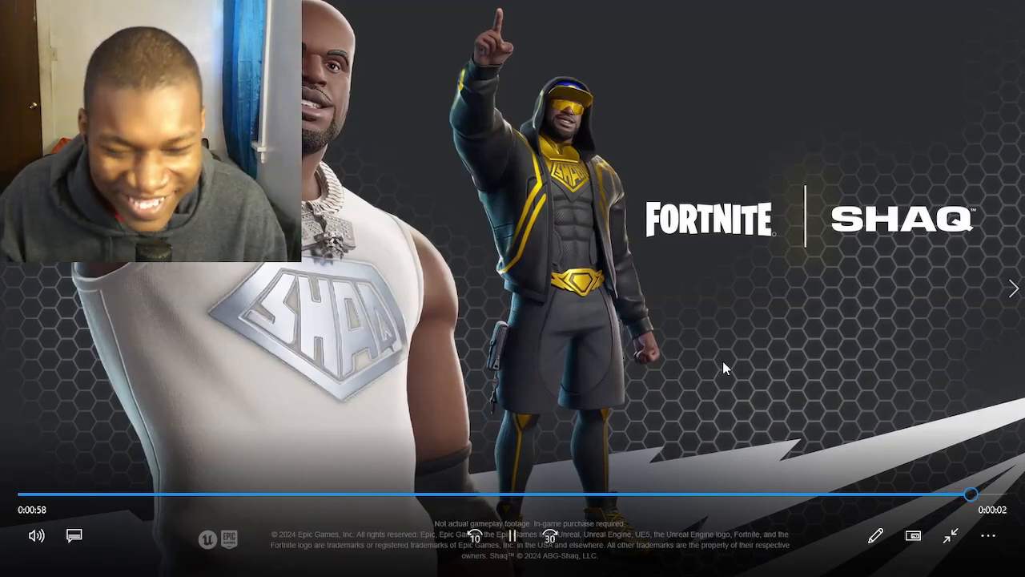